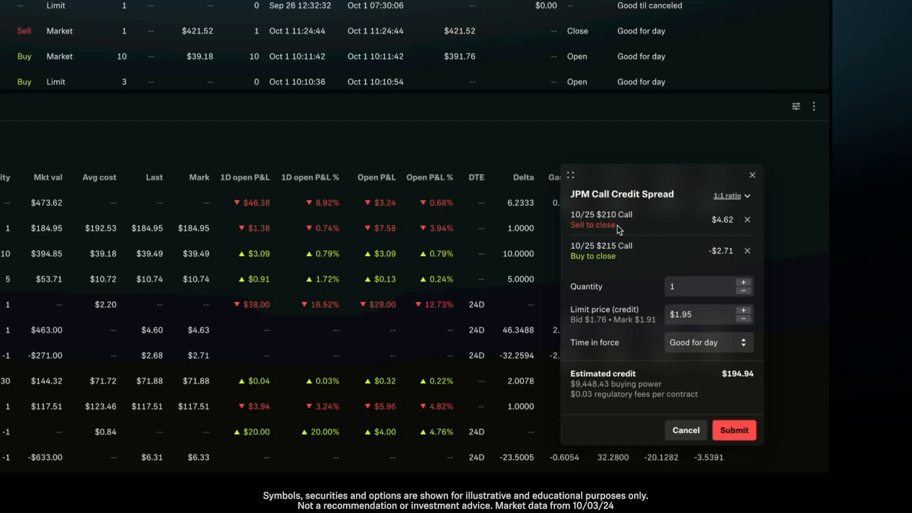
mouse_move(630, 268)
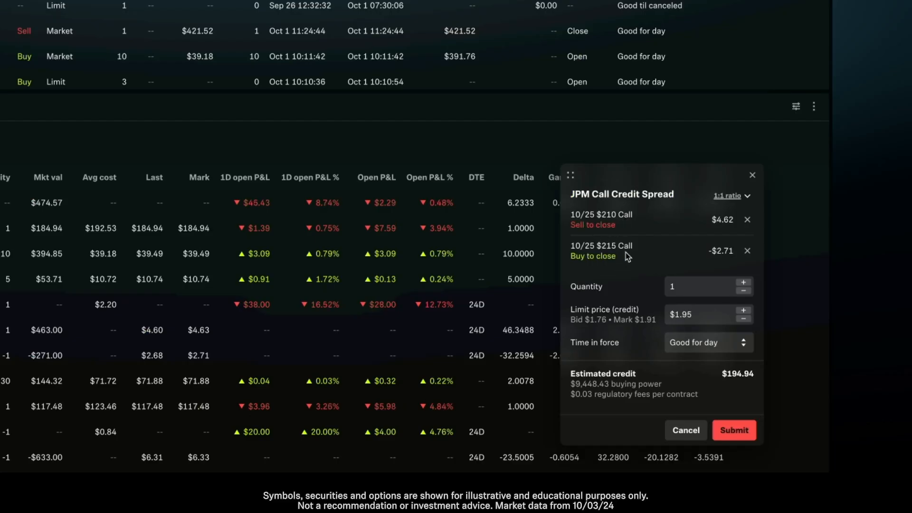